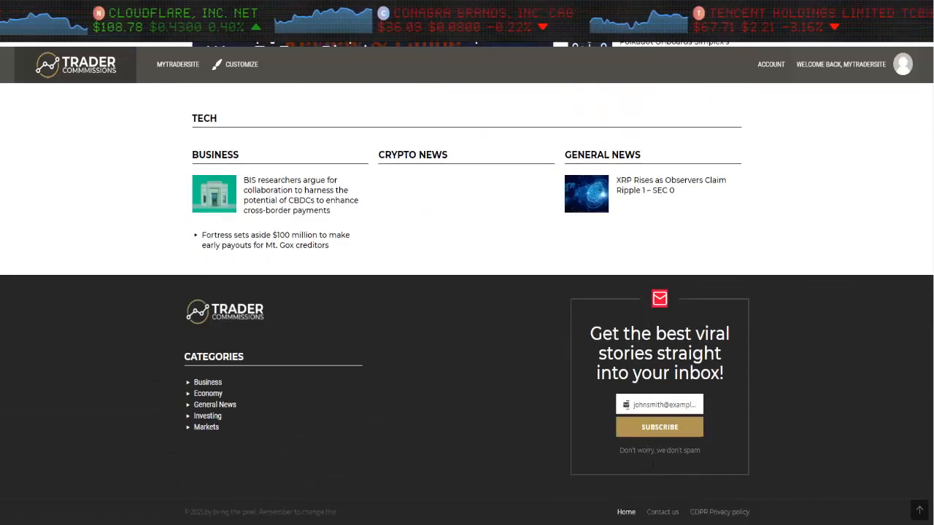
Step: Scroll through the widget areas and the front page before reaching the wp-login screen
scroll(down, 3)
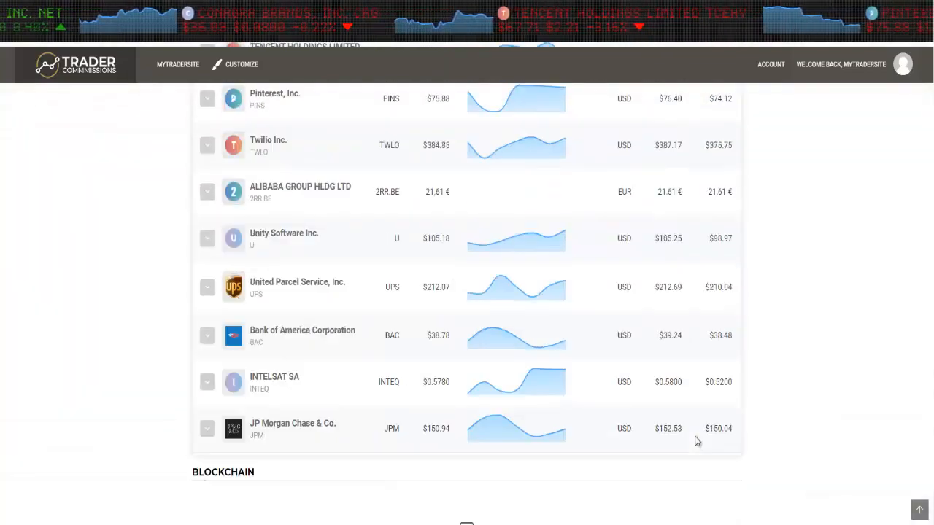
scroll(down, 3)
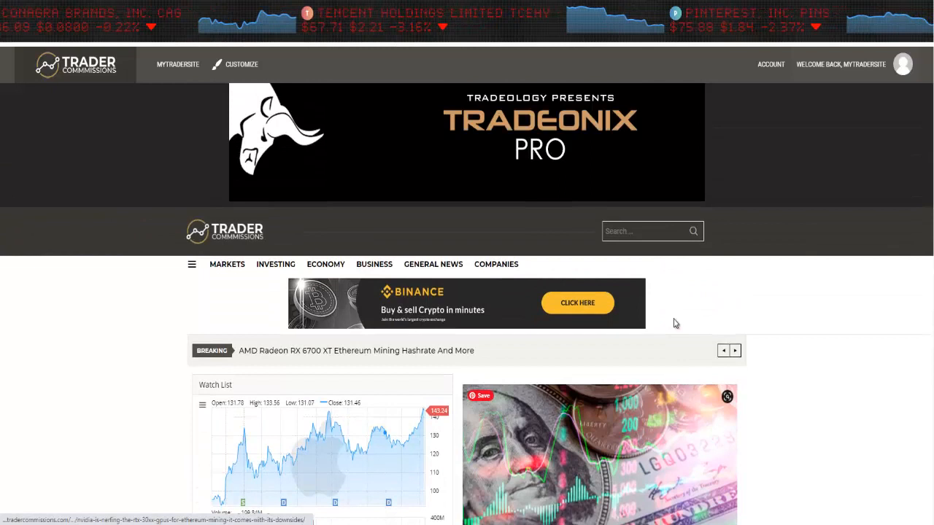
scroll(down, 3)
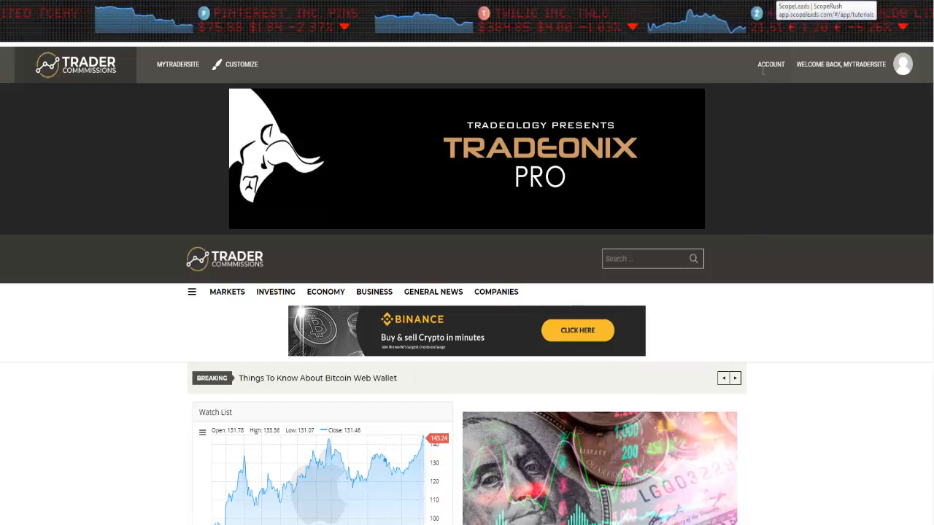
scroll(down, 3)
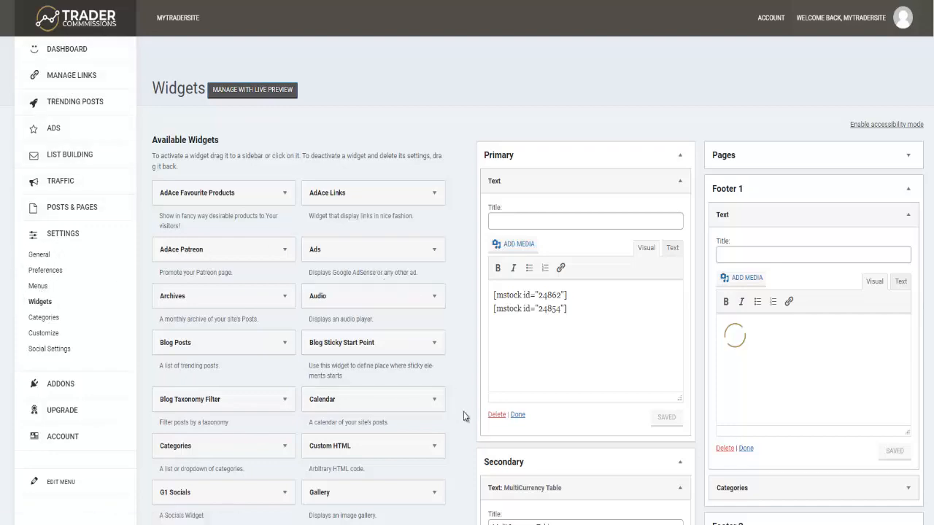
scroll(down, 3)
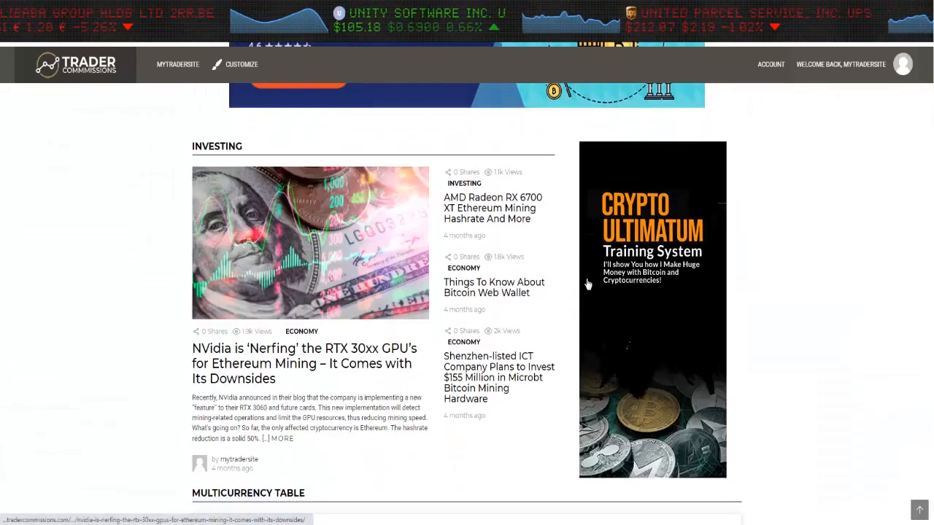
scroll(down, 3)
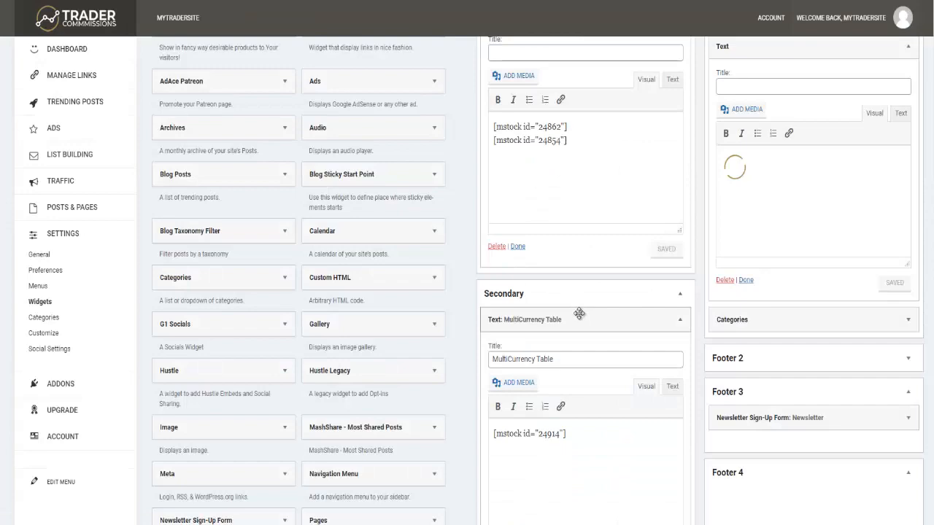
scroll(down, 3)
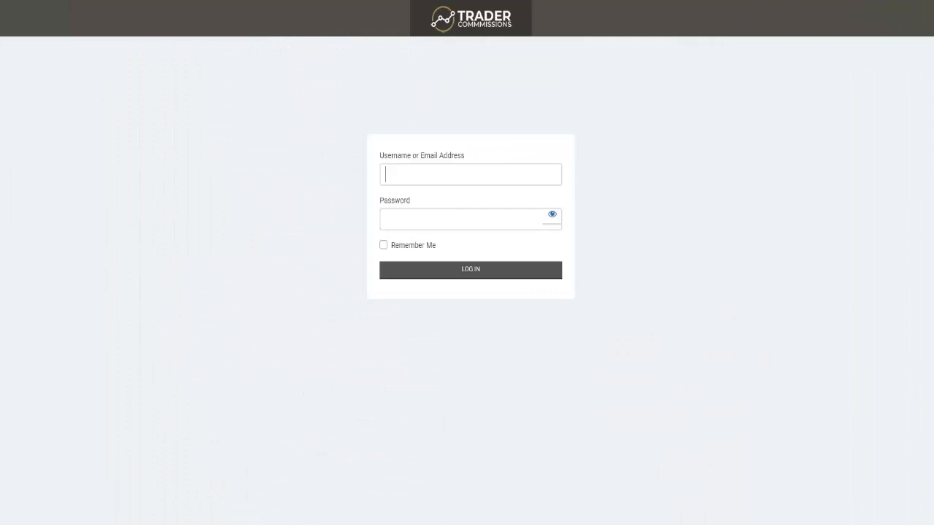
Step: Log in, expand the Footer 1 Categories widget, and scroll down to Footer 3
click(469, 269)
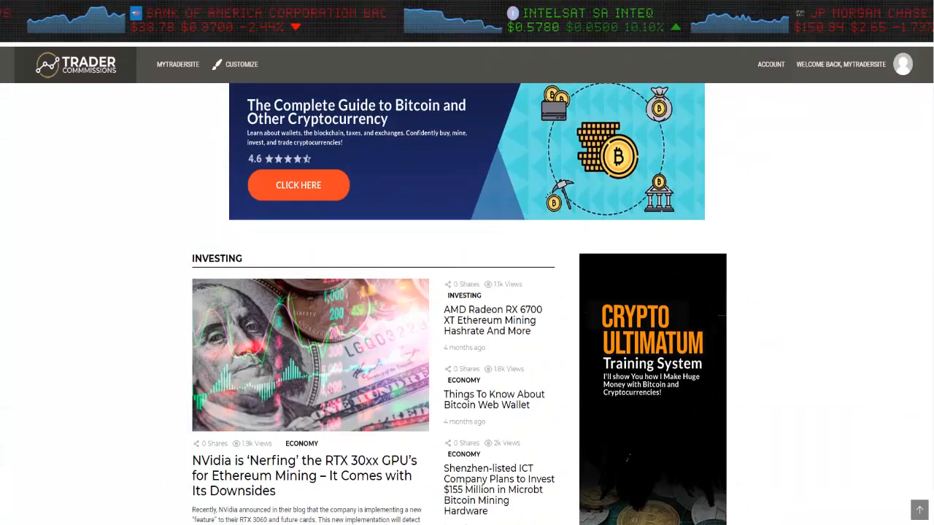
scroll(down, 3)
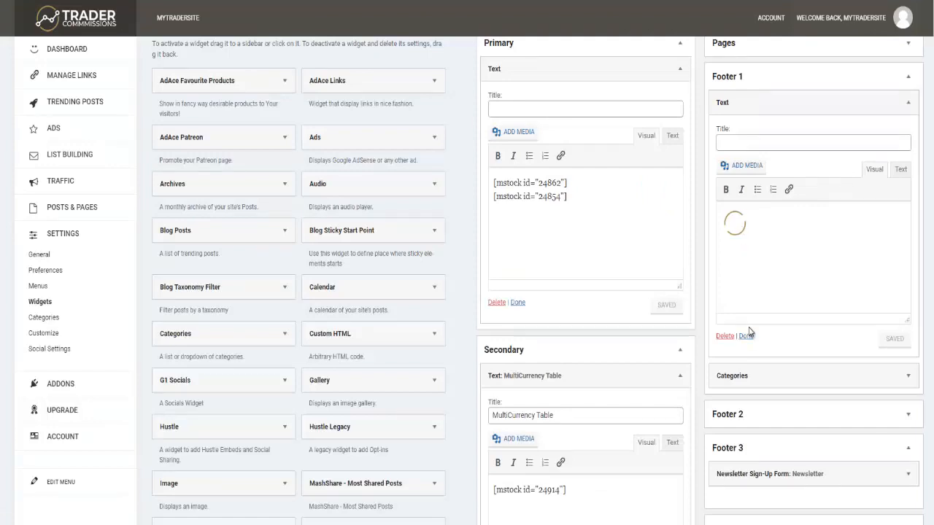
click(731, 376)
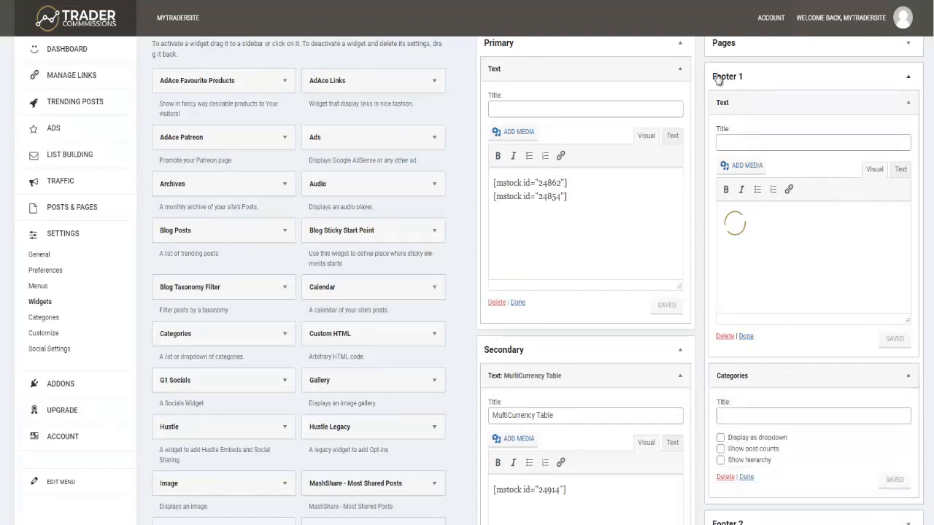
scroll(down, 3)
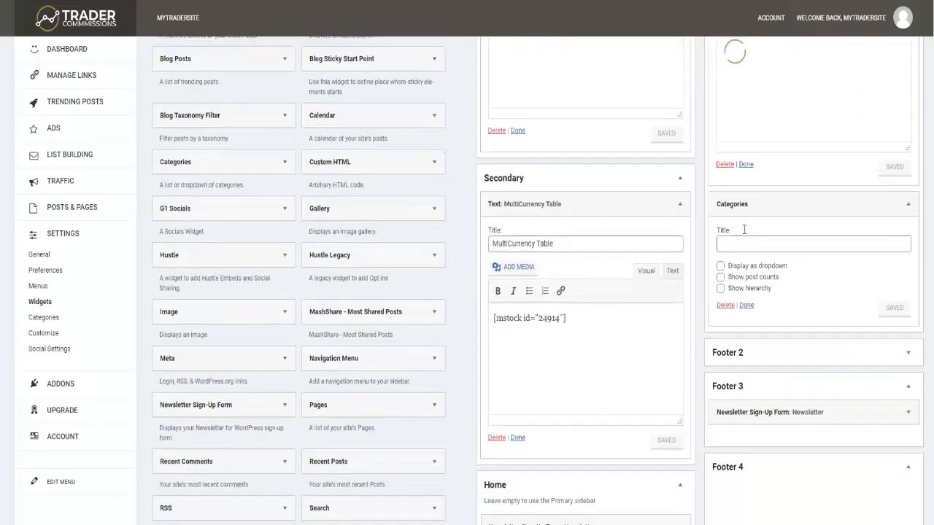
scroll(down, 3)
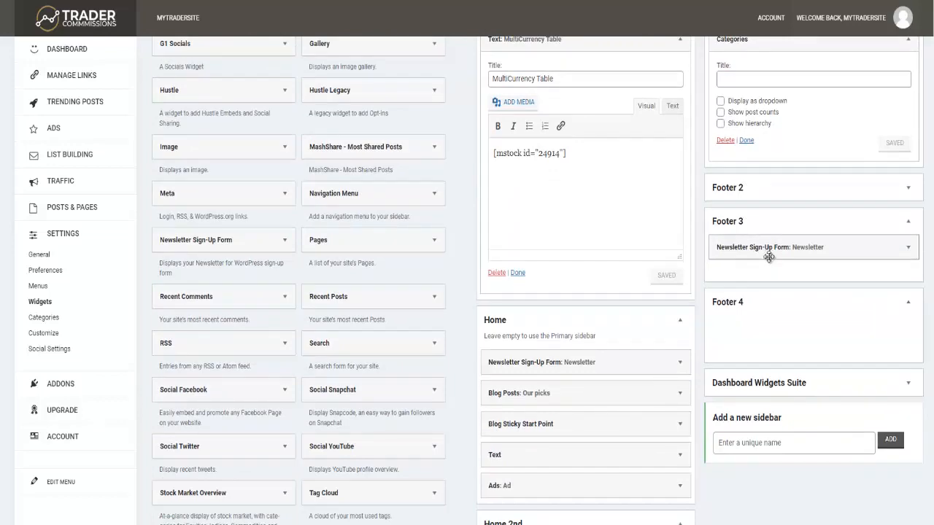
scroll(down, 3)
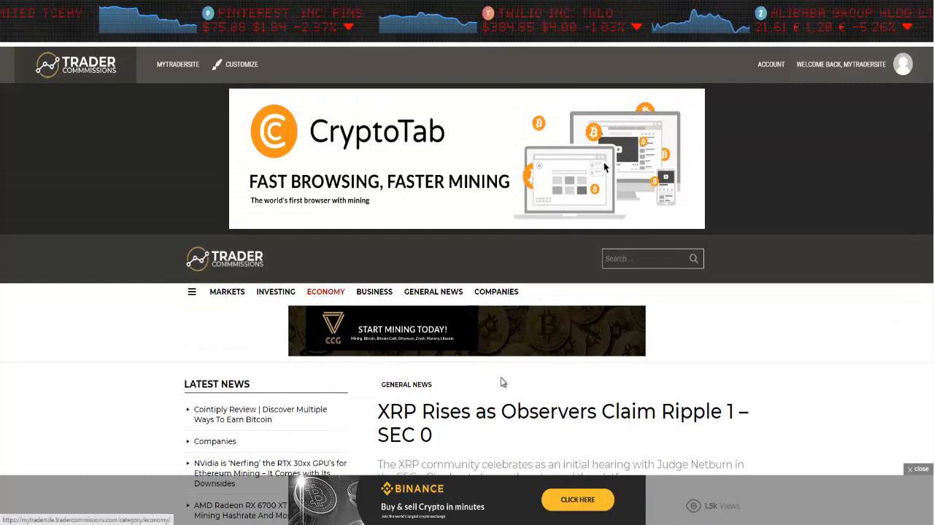
scroll(down, 3)
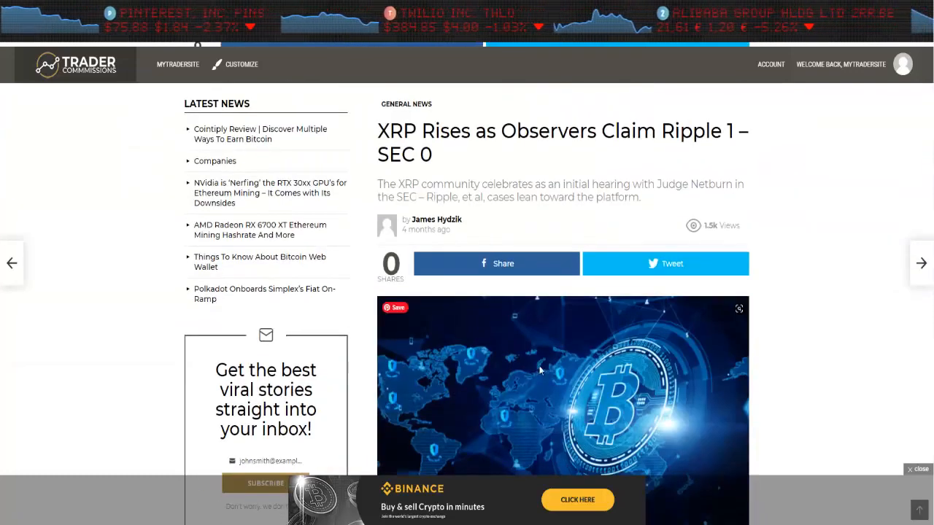
scroll(down, 3)
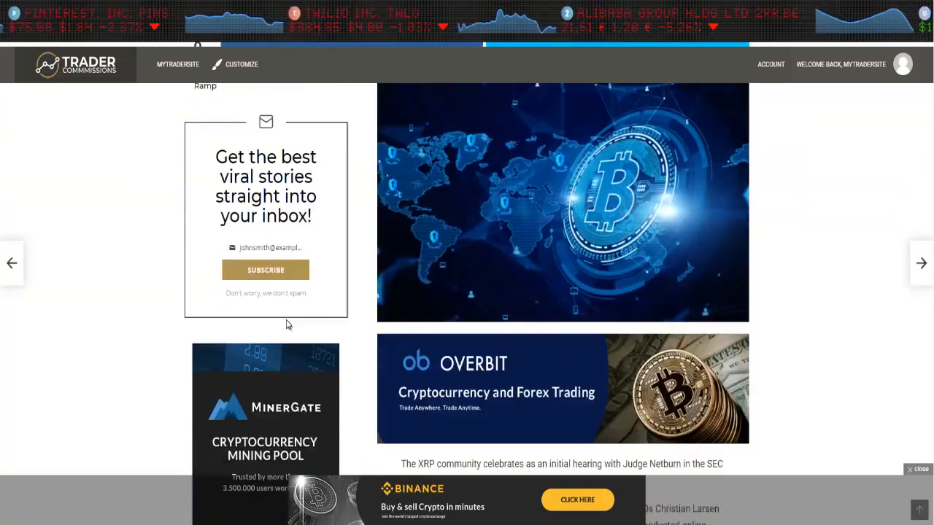
scroll(down, 3)
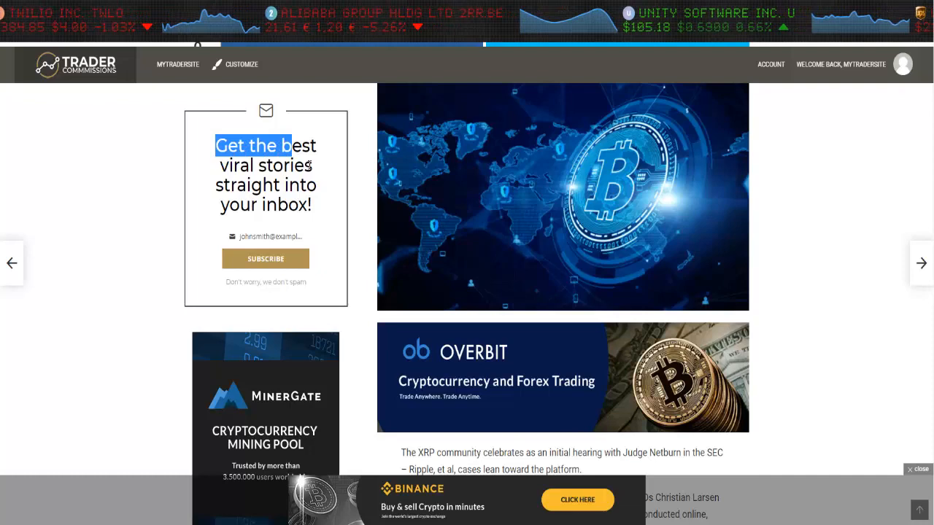
scroll(down, 3)
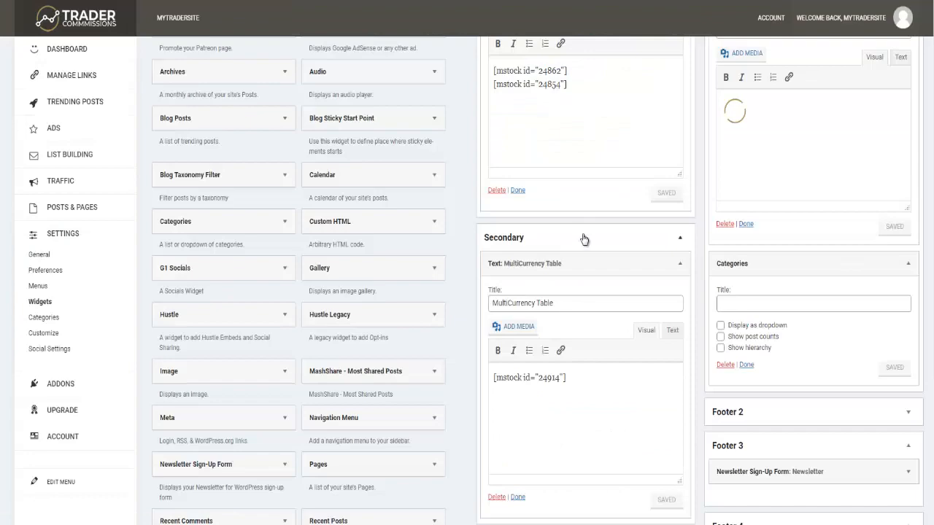
scroll(down, 3)
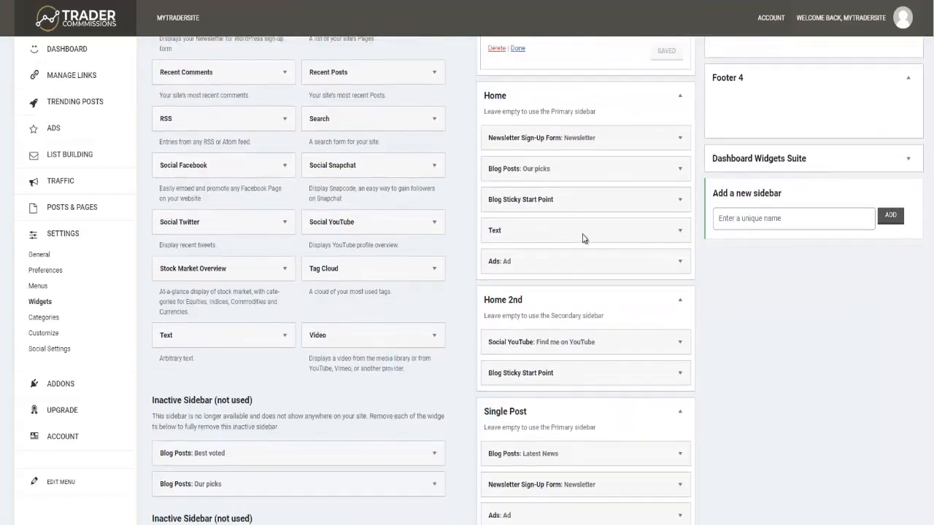
scroll(down, 3)
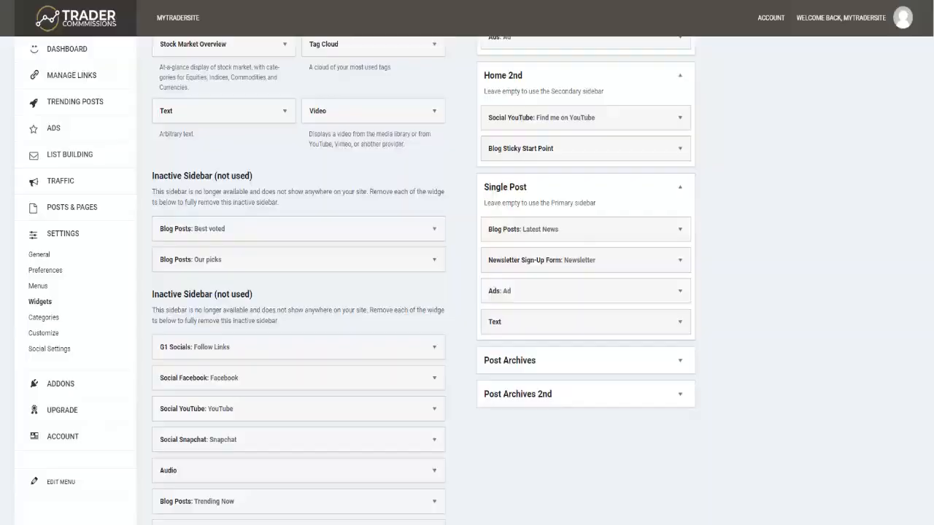
click(177, 18)
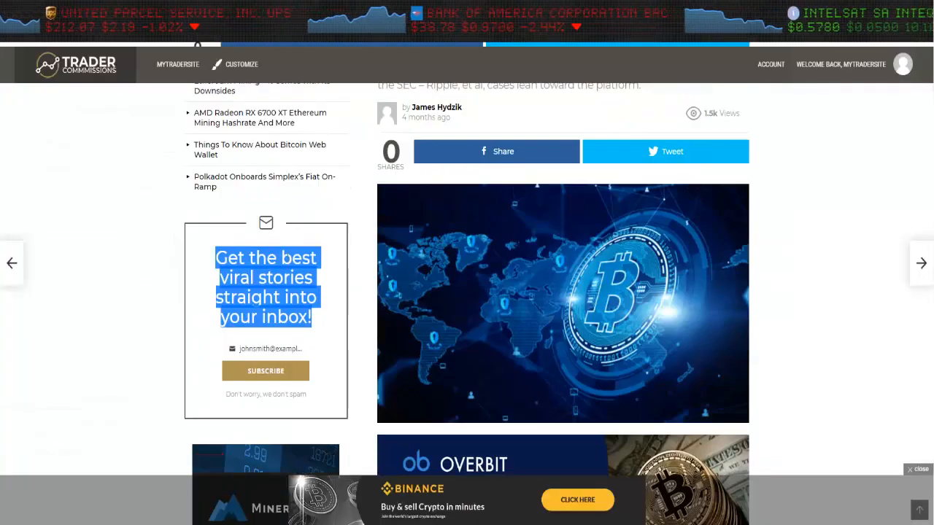
scroll(down, 3)
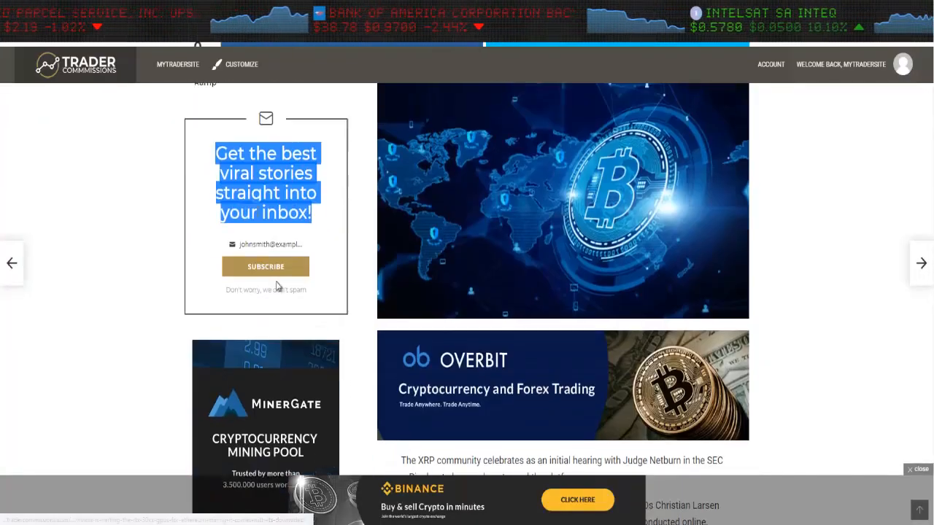
scroll(down, 3)
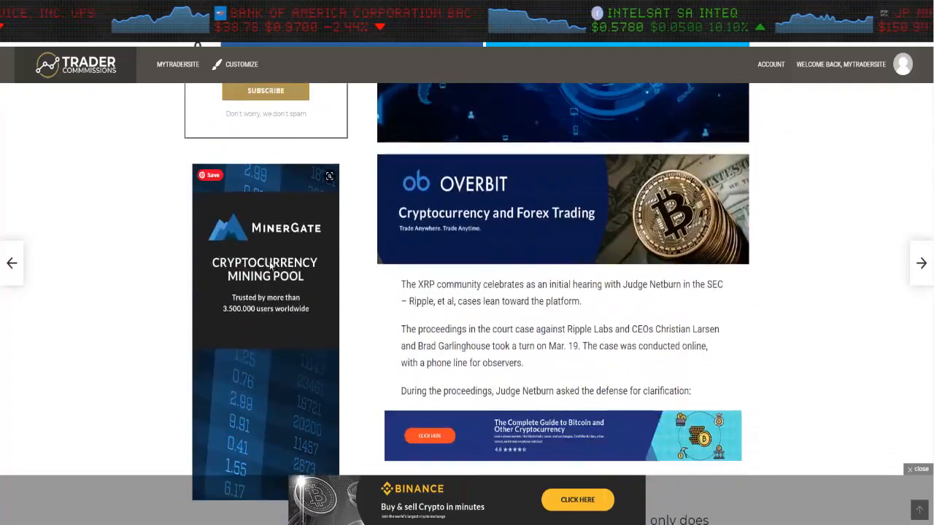
scroll(down, 3)
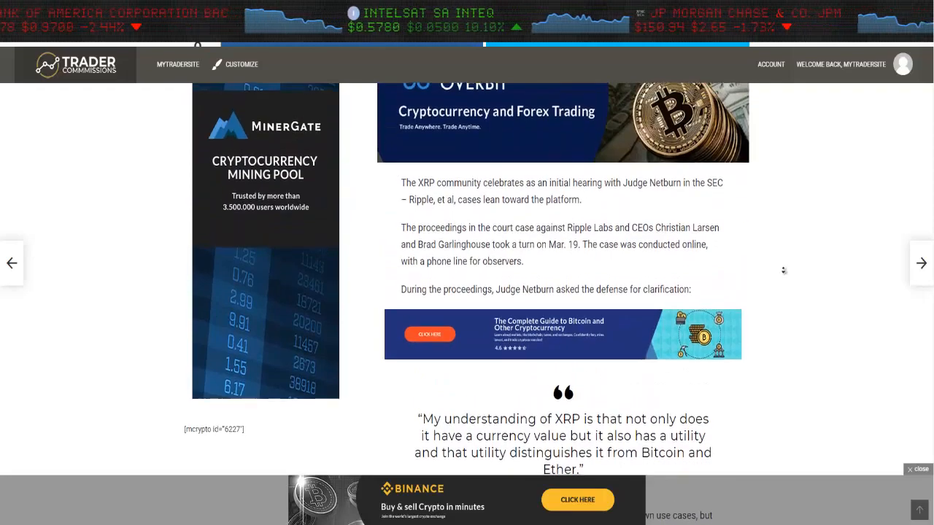
scroll(down, 3)
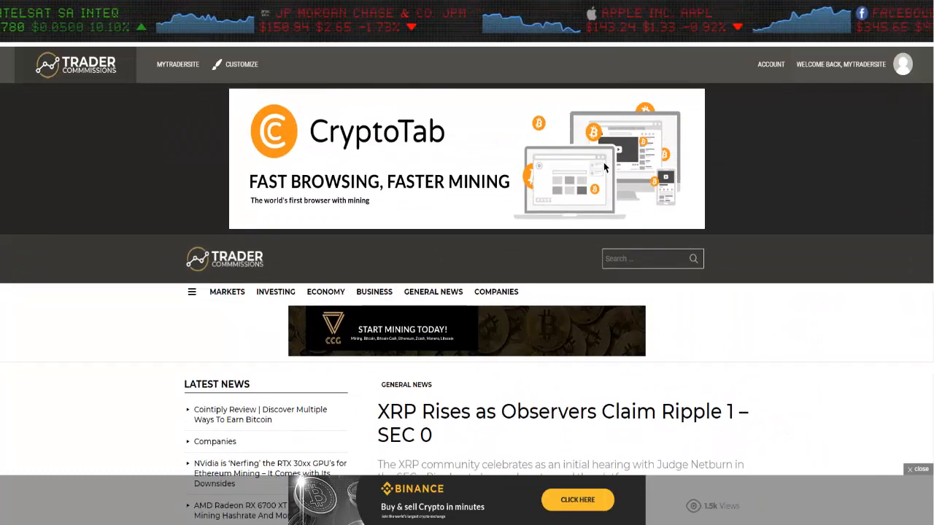
scroll(down, 3)
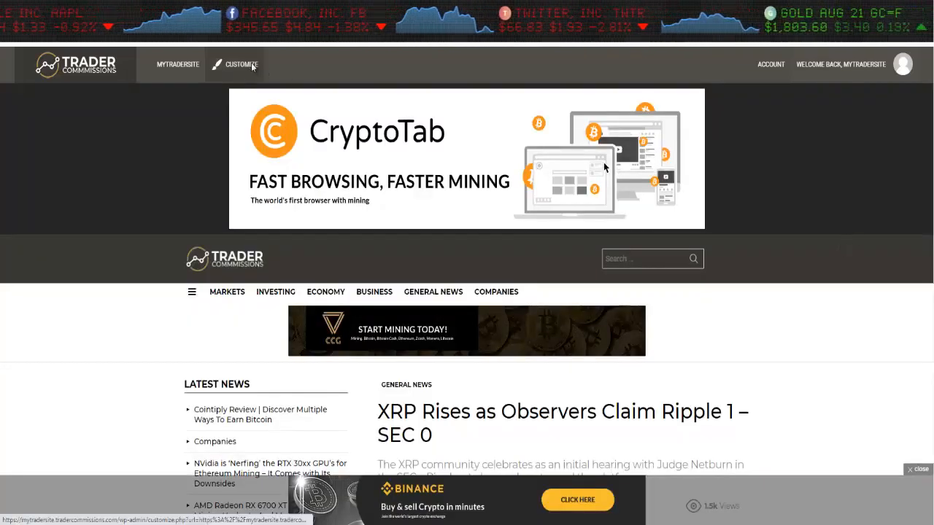
Step: Open the Customizer's Newsletter panel and look over the Popup settings
click(241, 64)
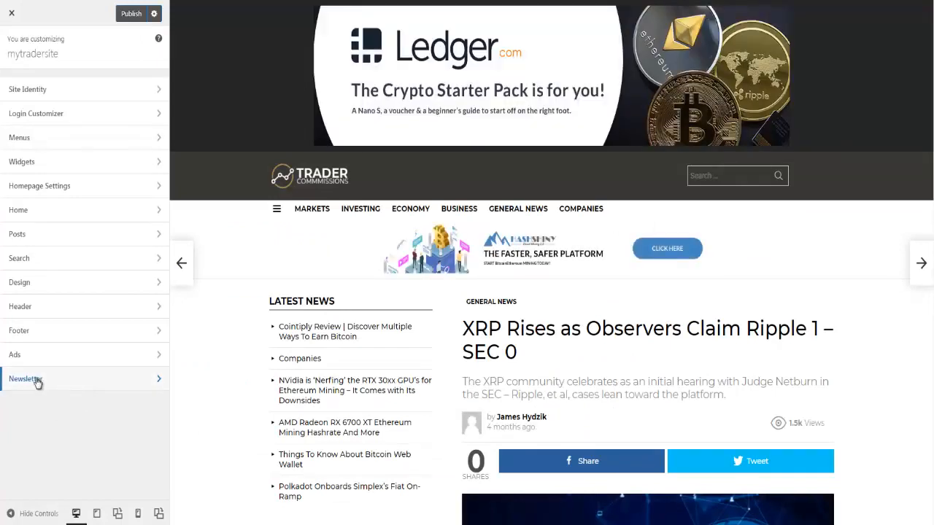
click(26, 379)
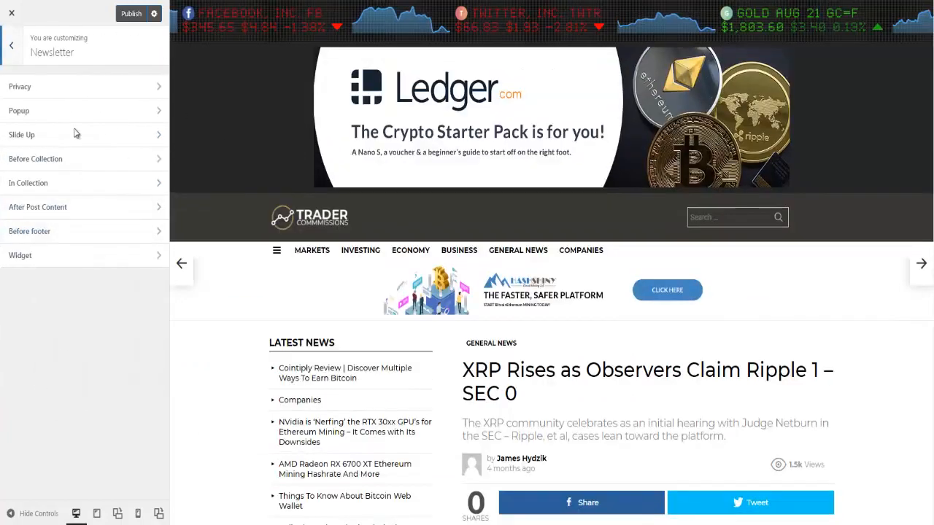
click(458, 250)
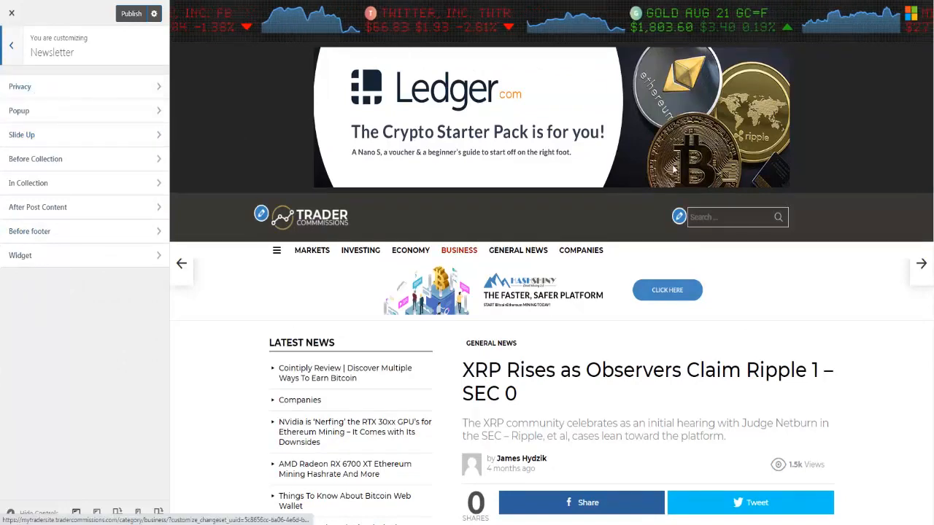
scroll(down, 3)
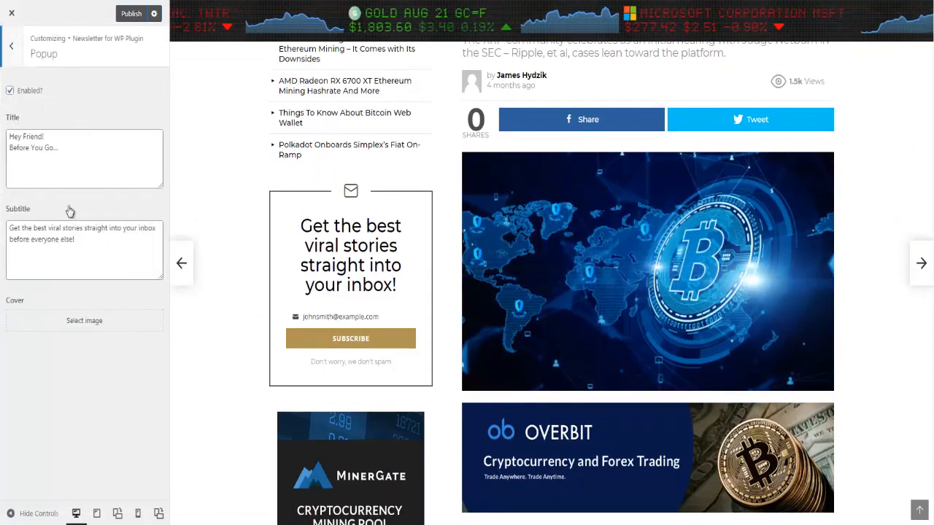
Step: Review the Slide Up settings, then open the Newsletter Widget section
click(11, 45)
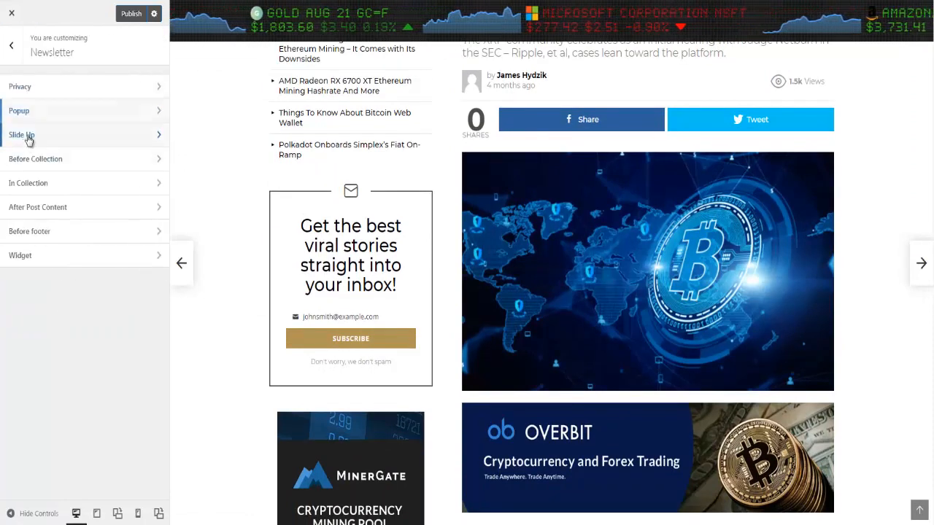
click(21, 135)
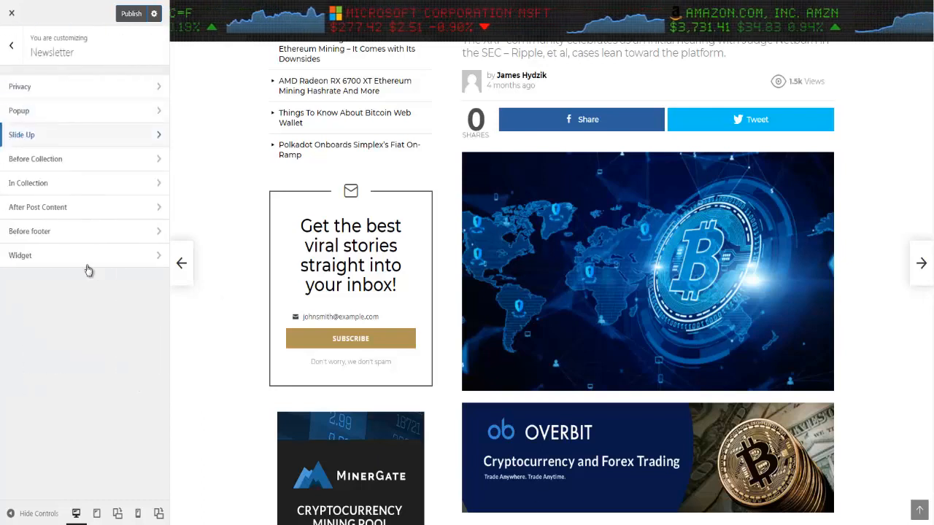
click(84, 255)
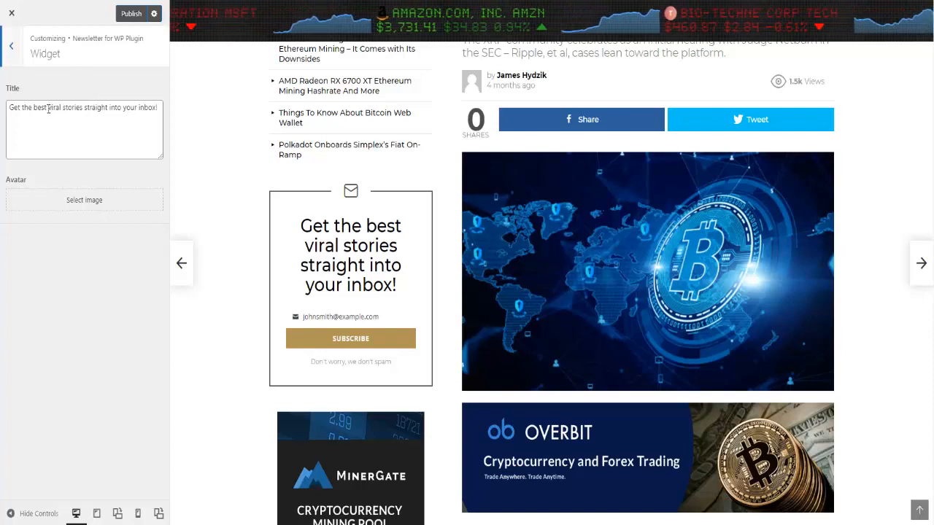
Step: Replace 'stories' with 'memes' in the widget title and preview the footer sign-up box
double_click(74, 107)
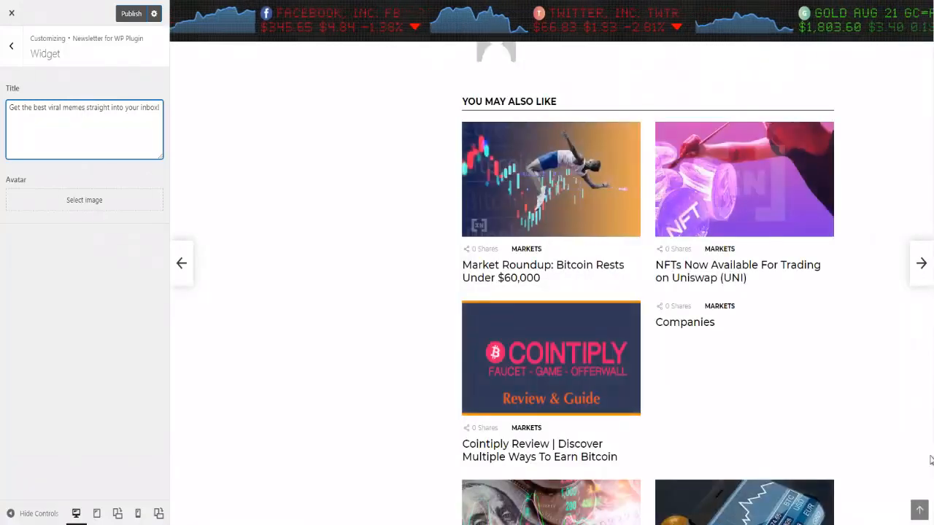
scroll(down, 3)
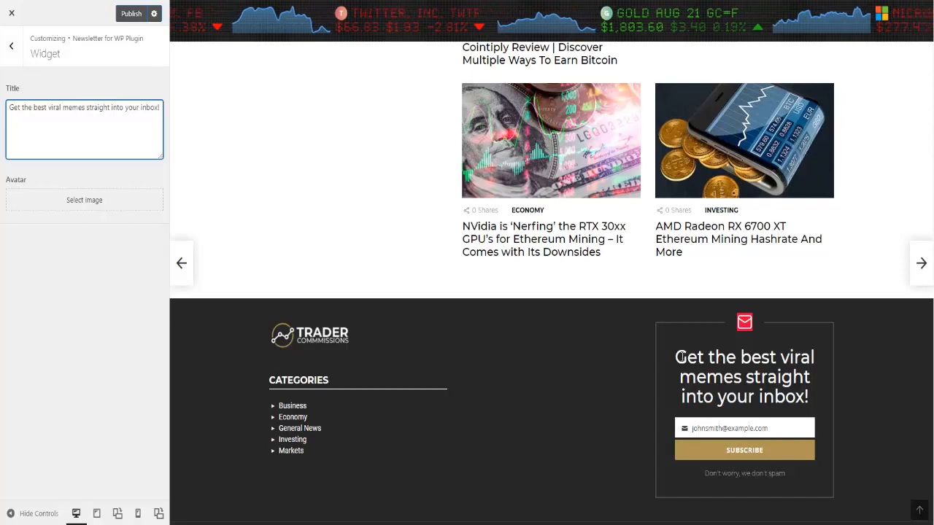
mouse_move(766, 385)
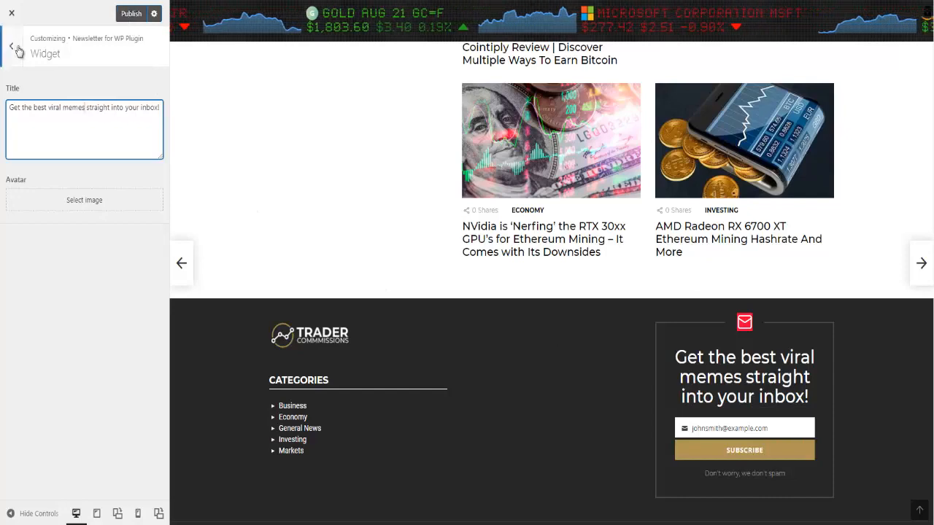
click(11, 45)
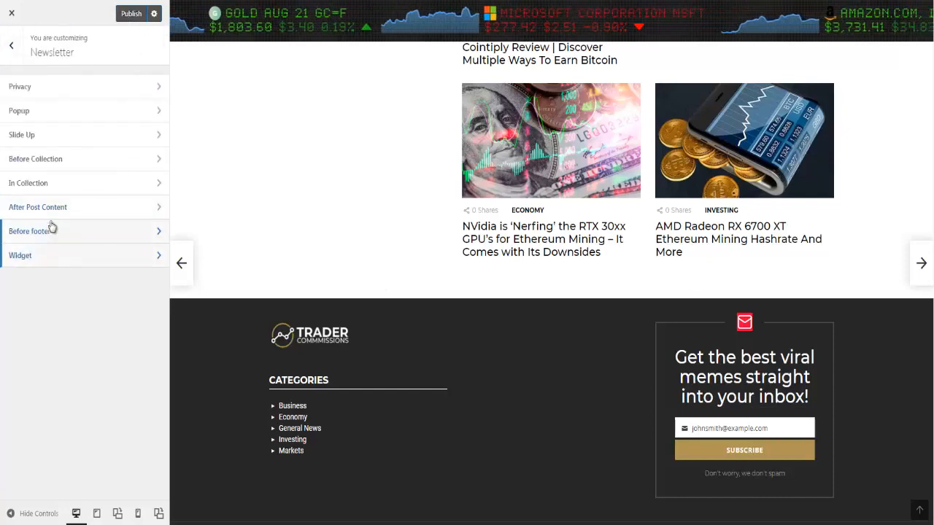
scroll(down, 3)
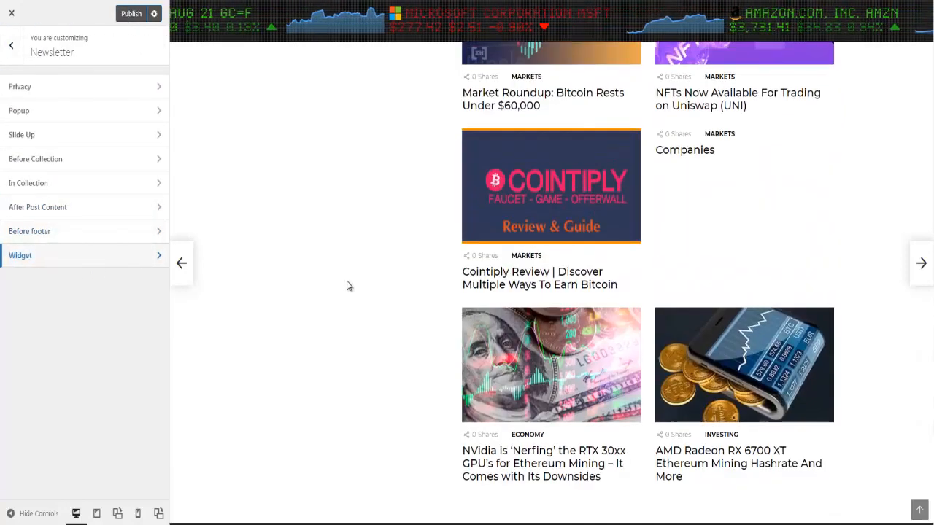
scroll(down, 3)
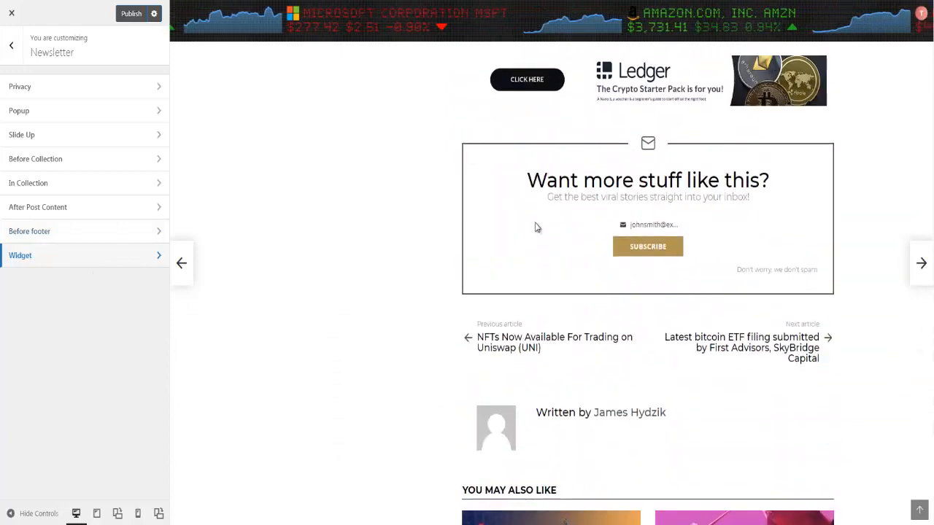